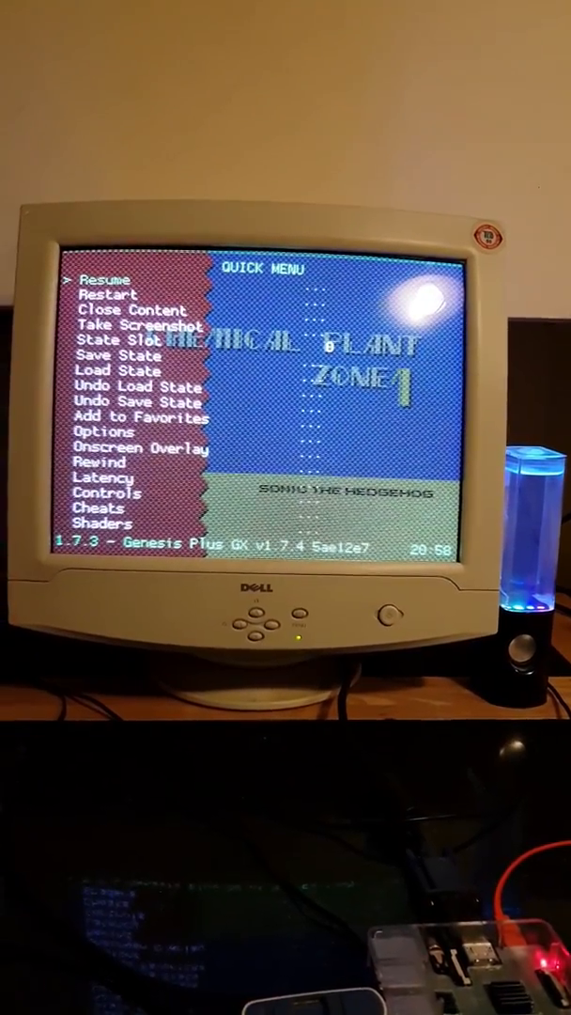
Step: Resume Sonic the Hedgehog 2 from the Quick Menu, returning to Chemical Plant Zone Act 1
click(108, 282)
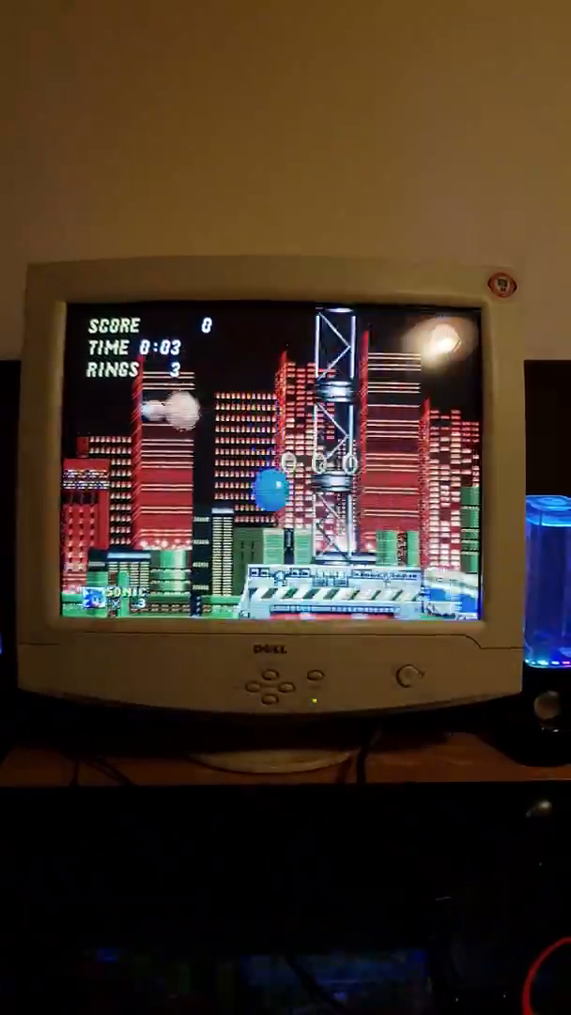